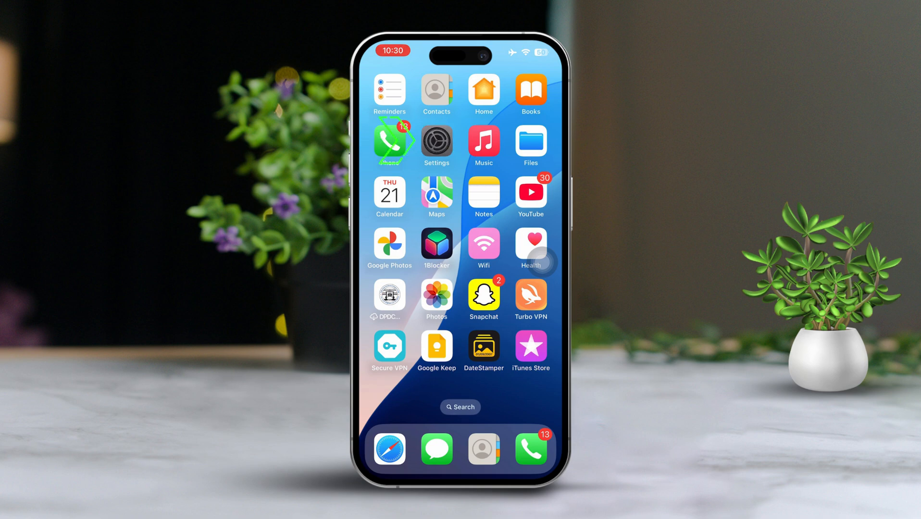
Turn Health's iCloud sync off and back on under Apple ID > iCloud > See All.
click(436, 140)
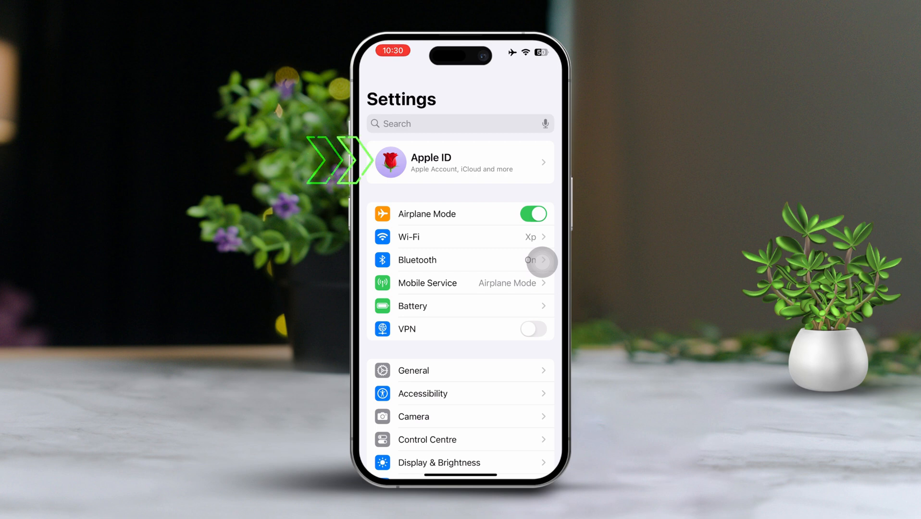
click(460, 161)
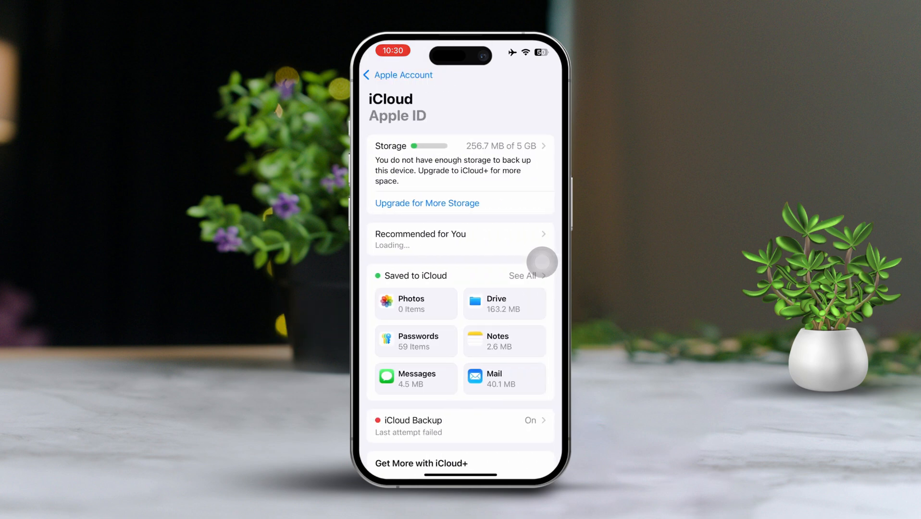
click(521, 275)
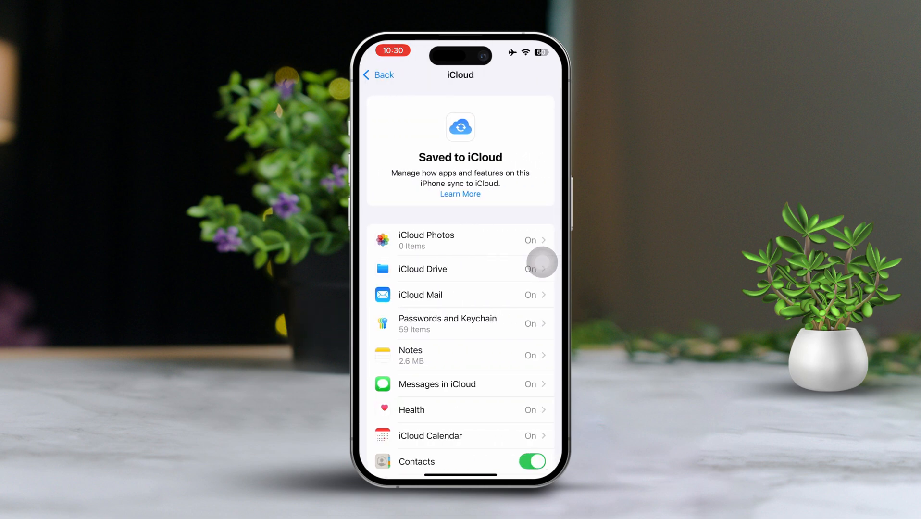
scroll(down, 3)
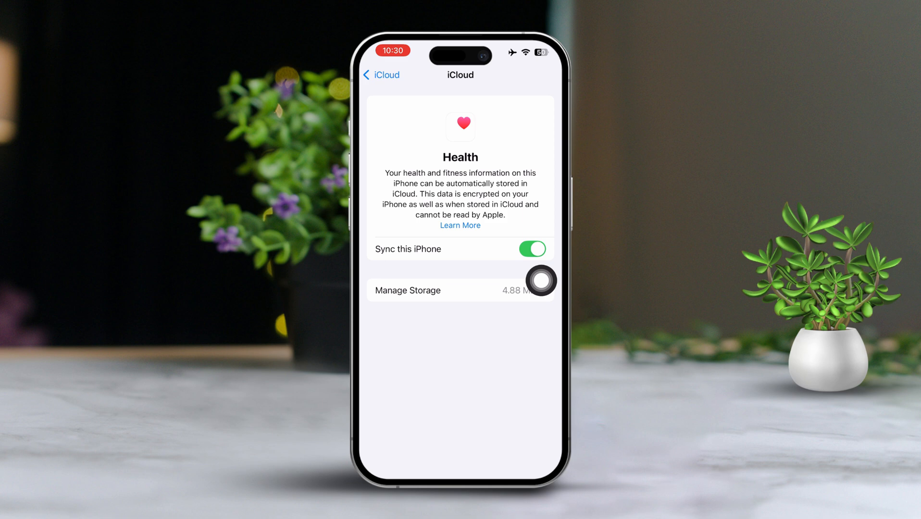
click(532, 249)
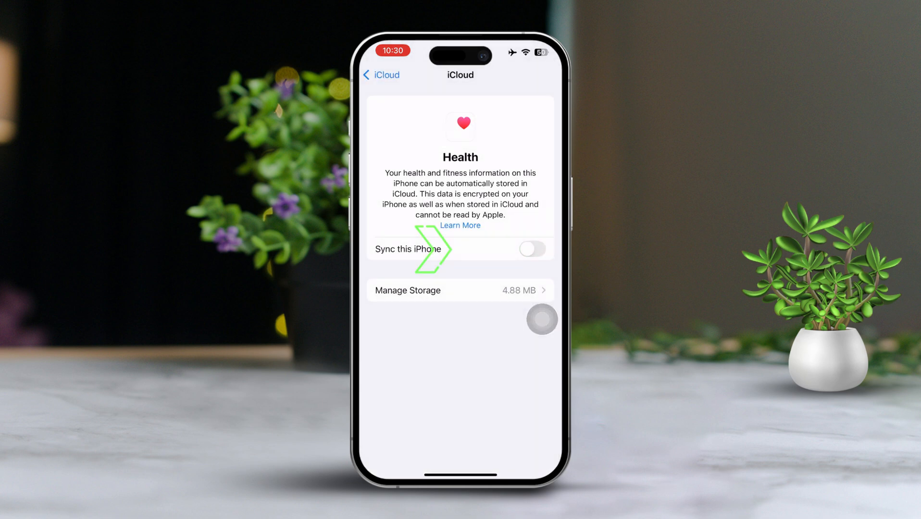
click(530, 248)
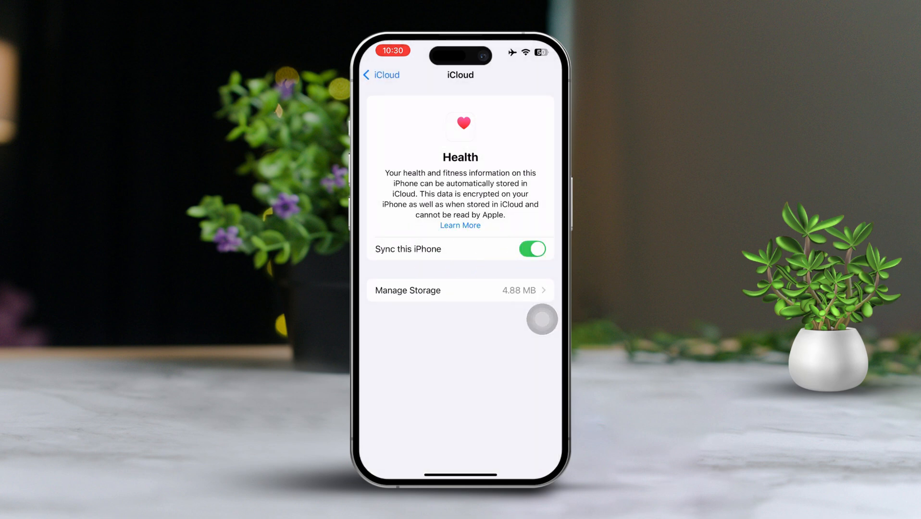
click(378, 74)
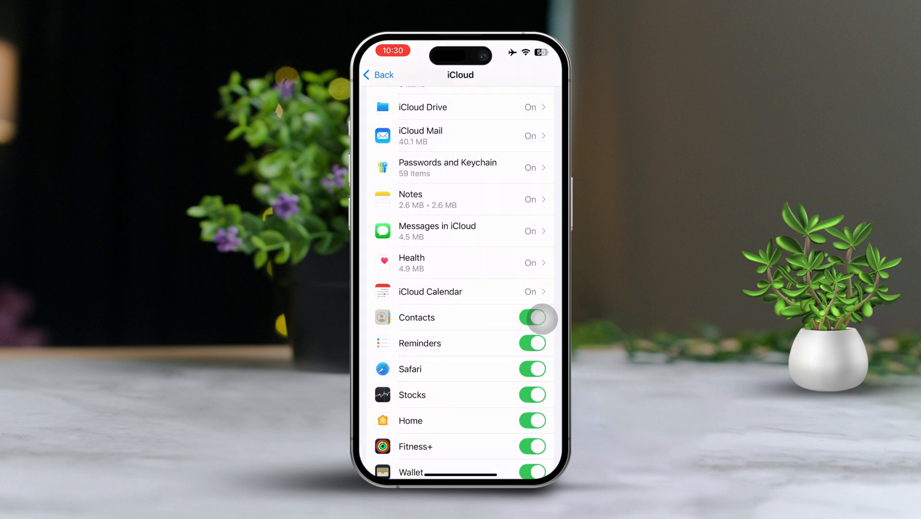
Verify Siri's Access Health Data is on under Privacy & Security > Health, then go home.
click(378, 75)
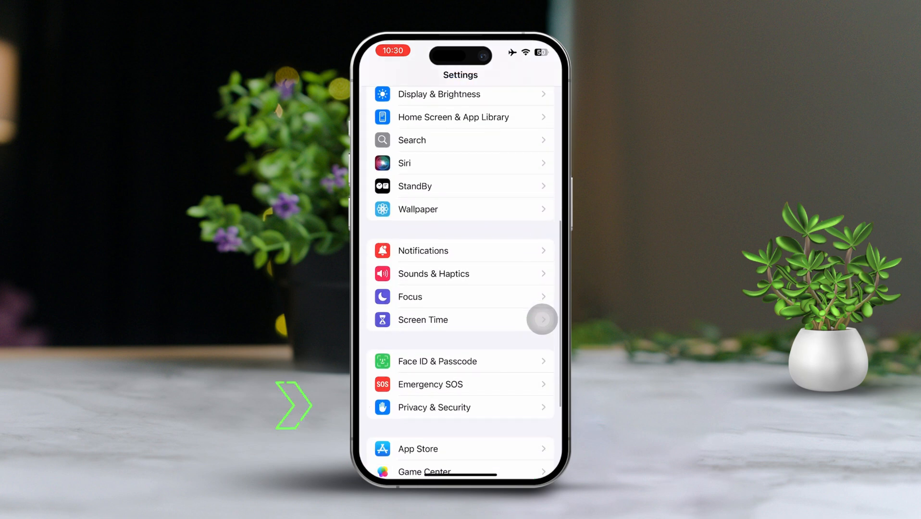
click(434, 407)
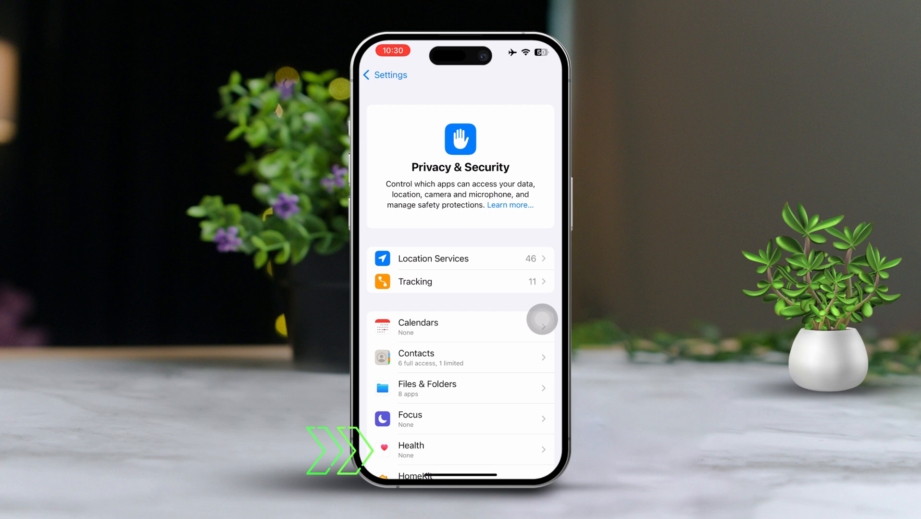
click(460, 449)
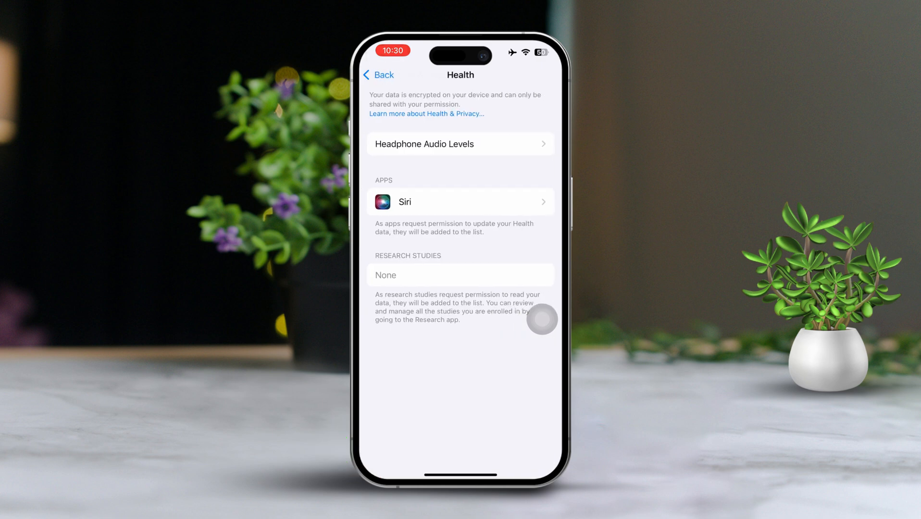
click(459, 201)
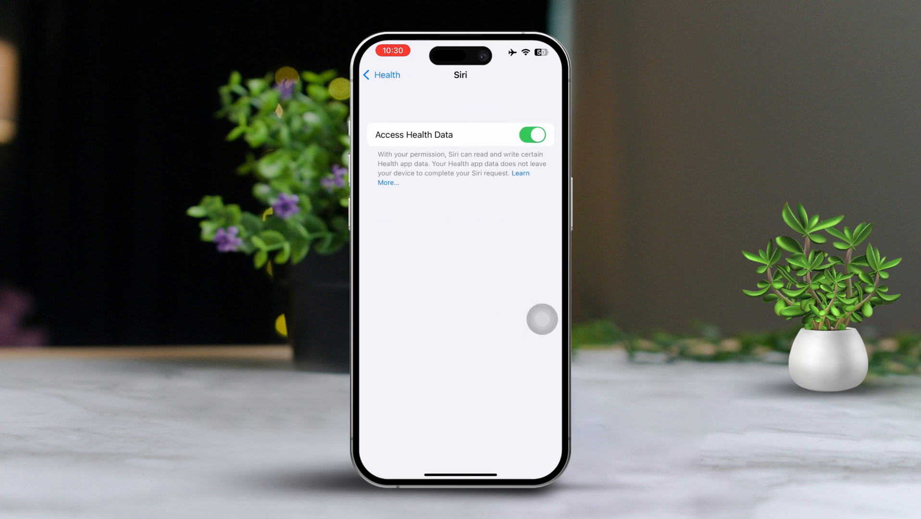
mouse_move(541, 174)
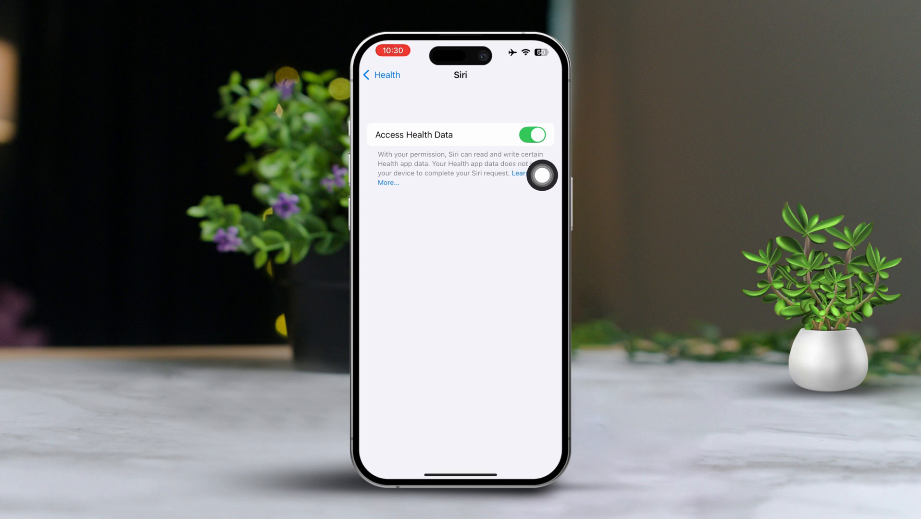
click(381, 75)
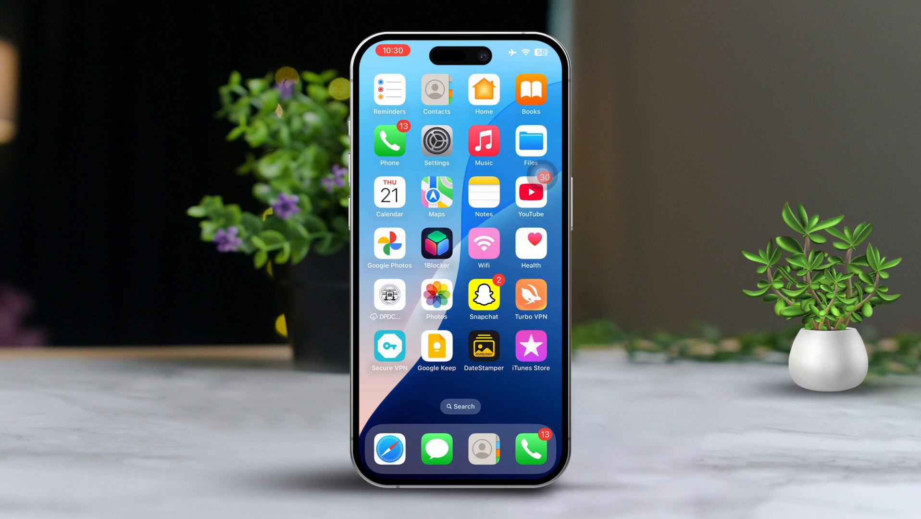
click(436, 141)
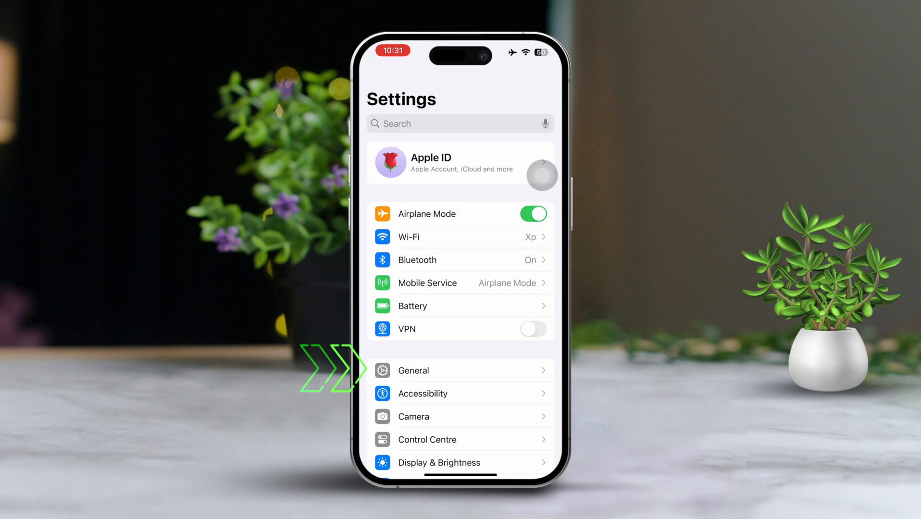
click(412, 370)
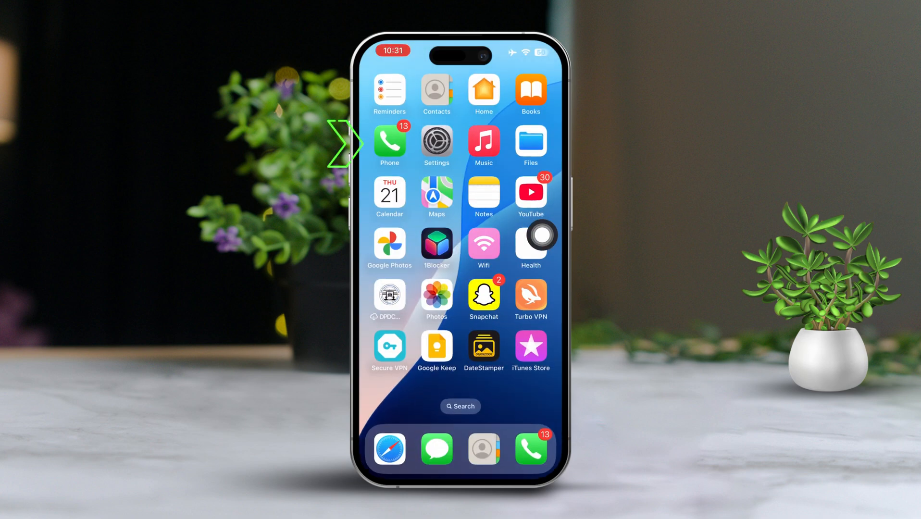
click(436, 143)
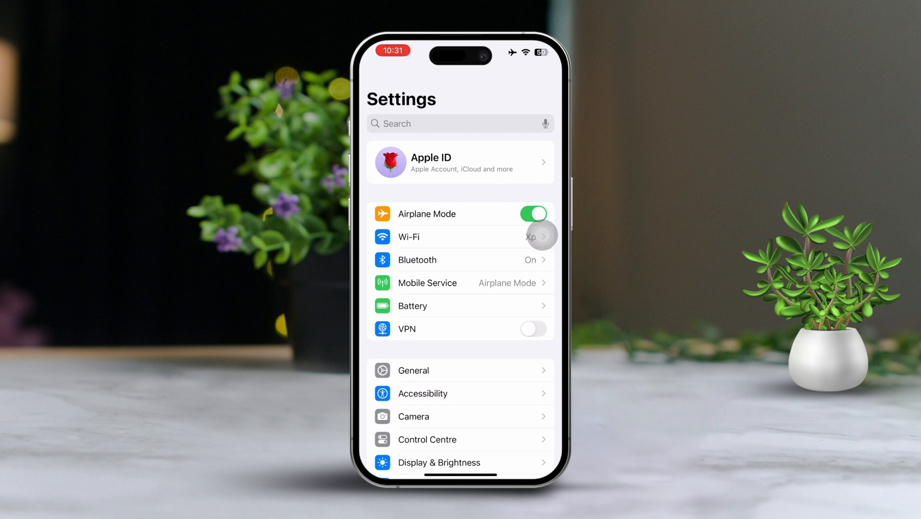
click(412, 371)
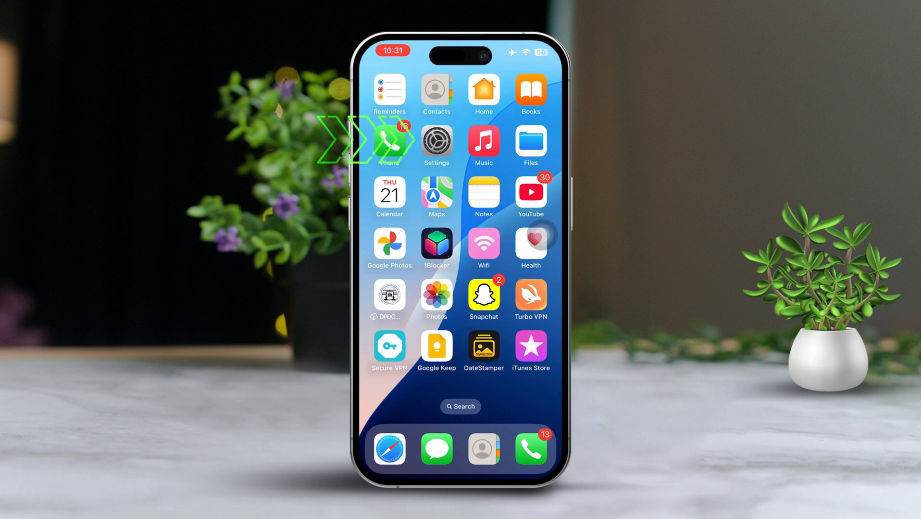
Offload the Health app from iPhone Storage, keeping its documents and data, then go home.
click(436, 144)
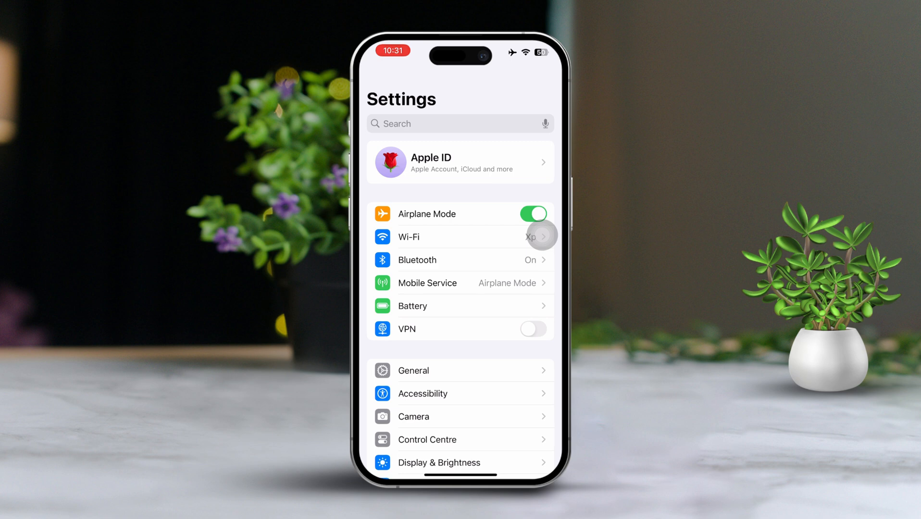
click(413, 370)
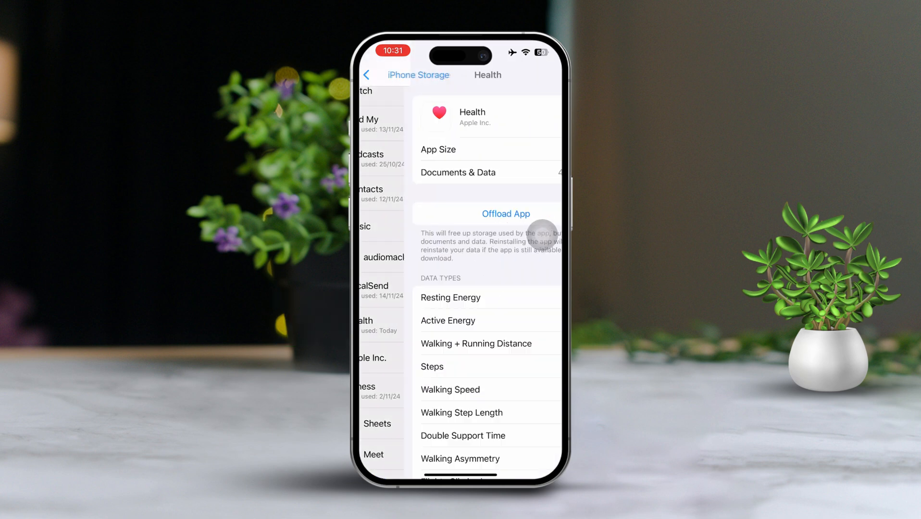
click(505, 213)
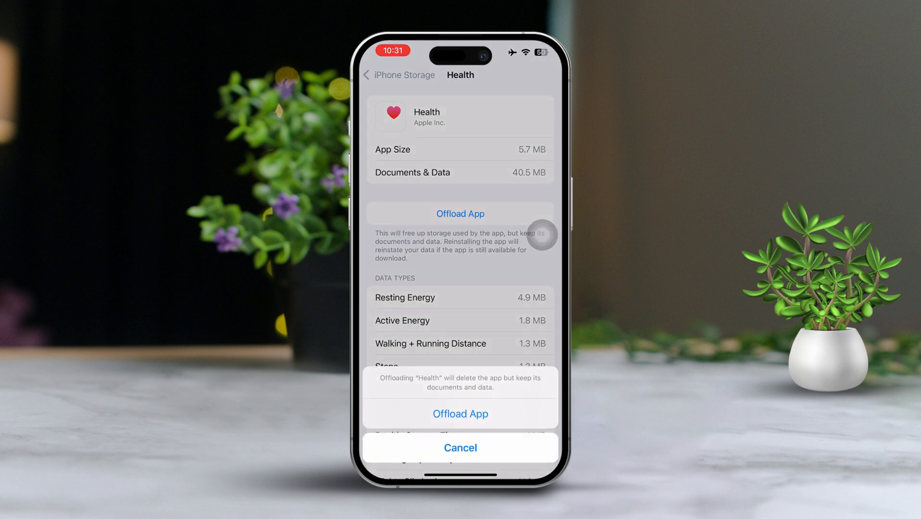
click(460, 414)
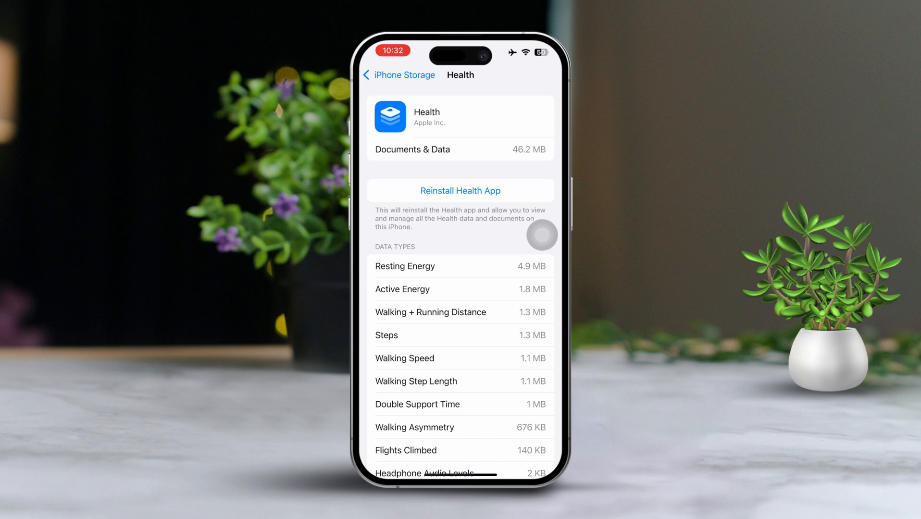
click(461, 190)
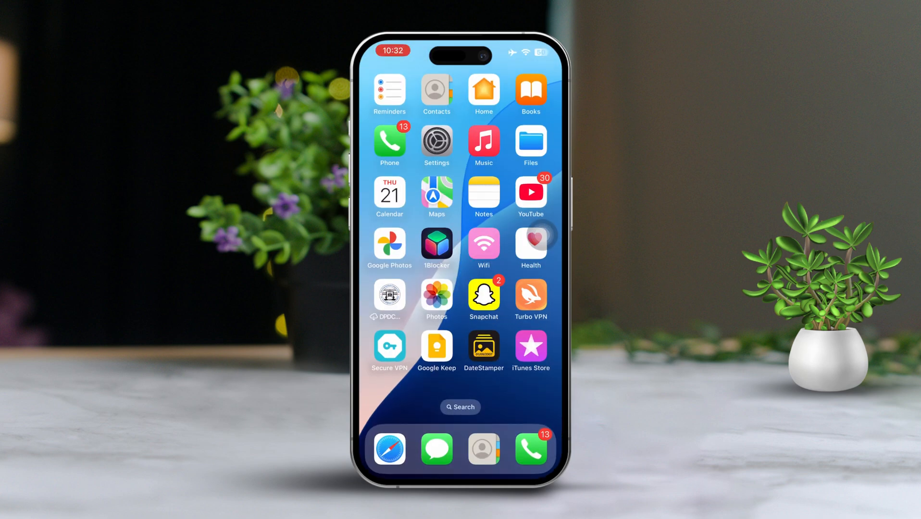
click(436, 142)
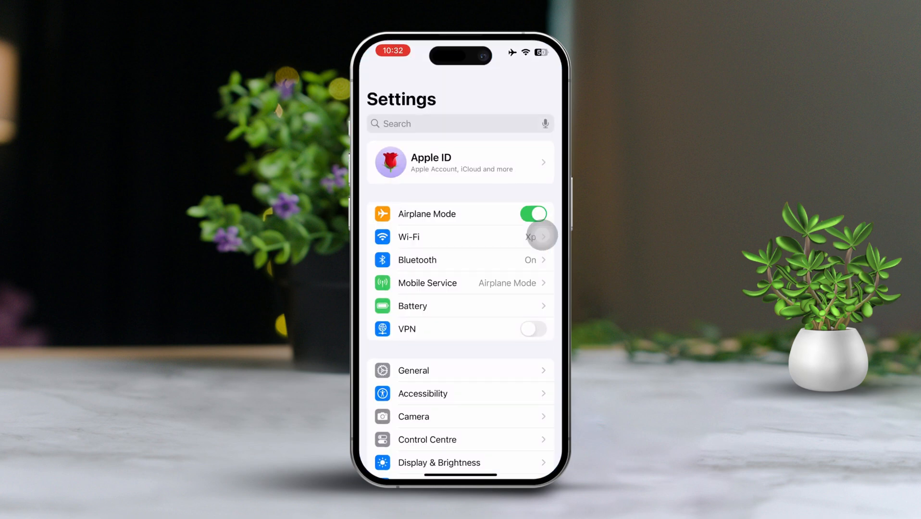
click(412, 370)
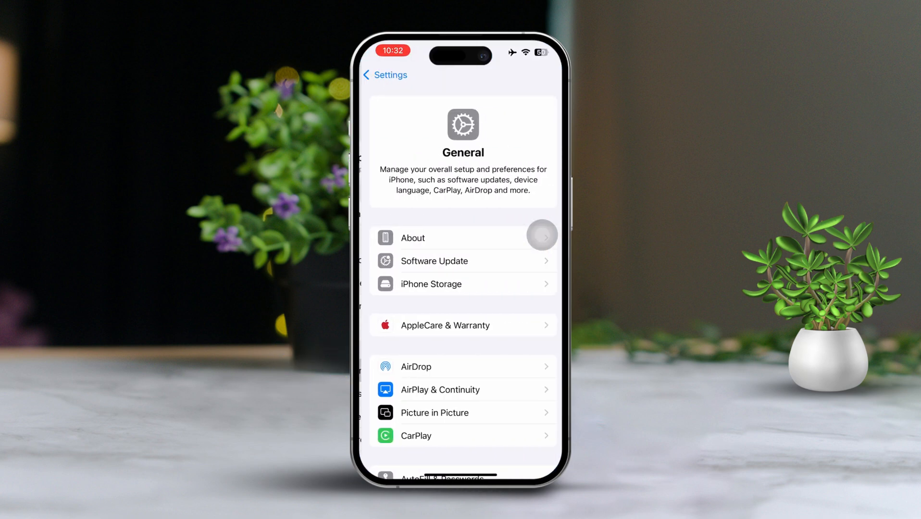
scroll(down, 3)
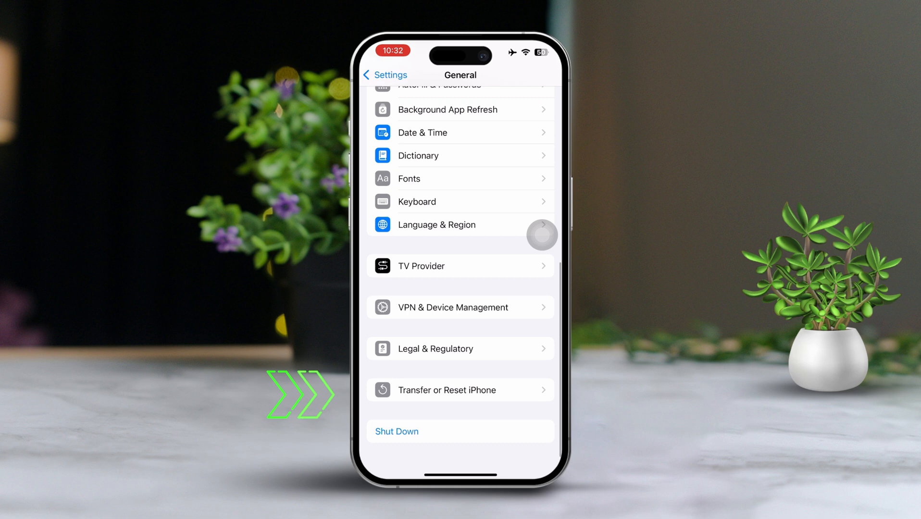
click(460, 389)
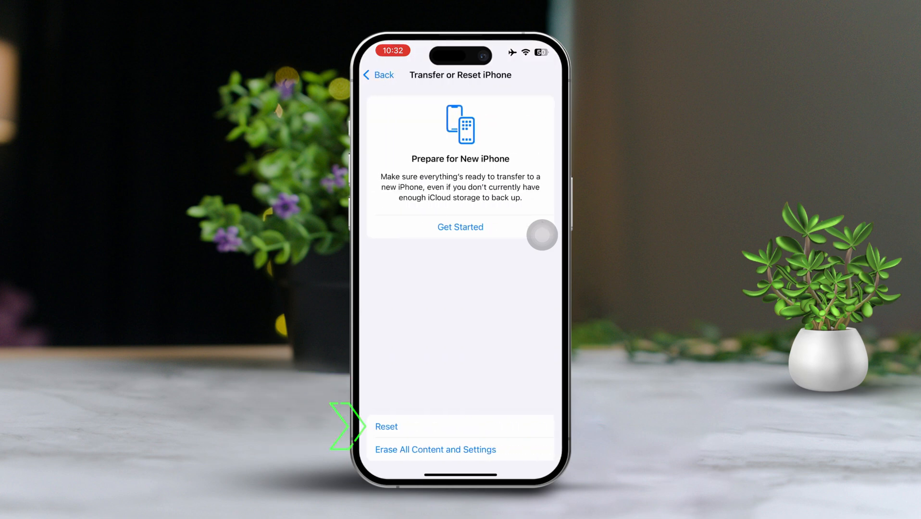
click(386, 426)
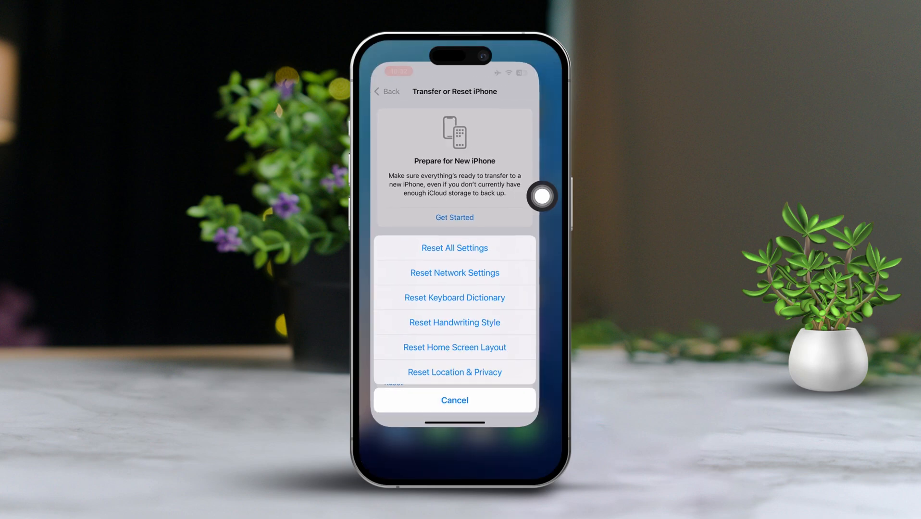
click(454, 400)
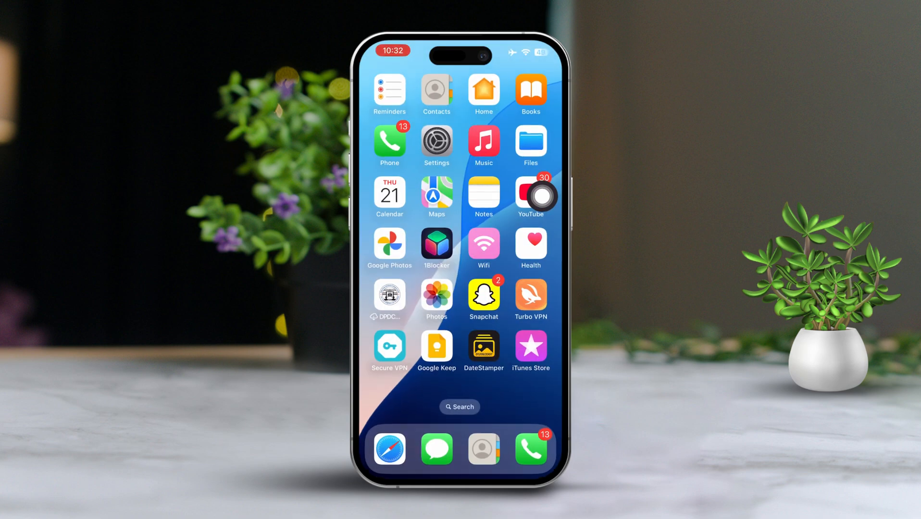